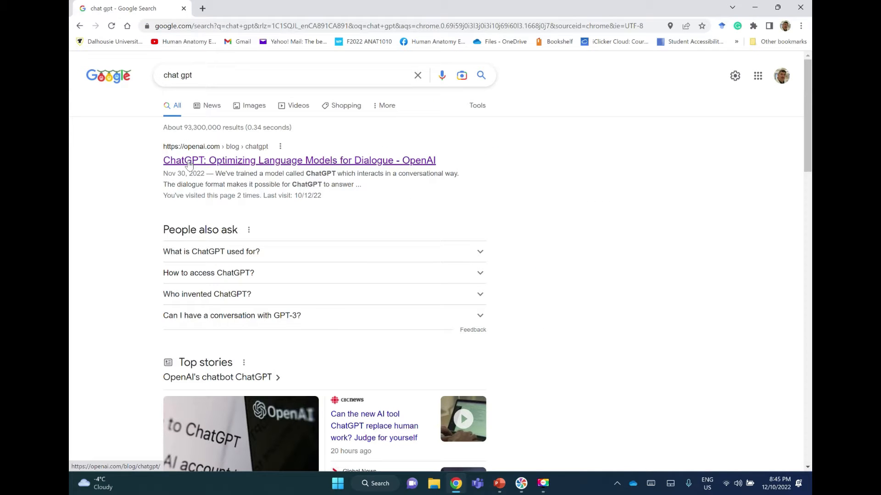
Open the OpenAI ChatGPT blog post from Google and read down to the Try ChatGPT button.
{"action": "left_click", "coordinate": [299, 160]}
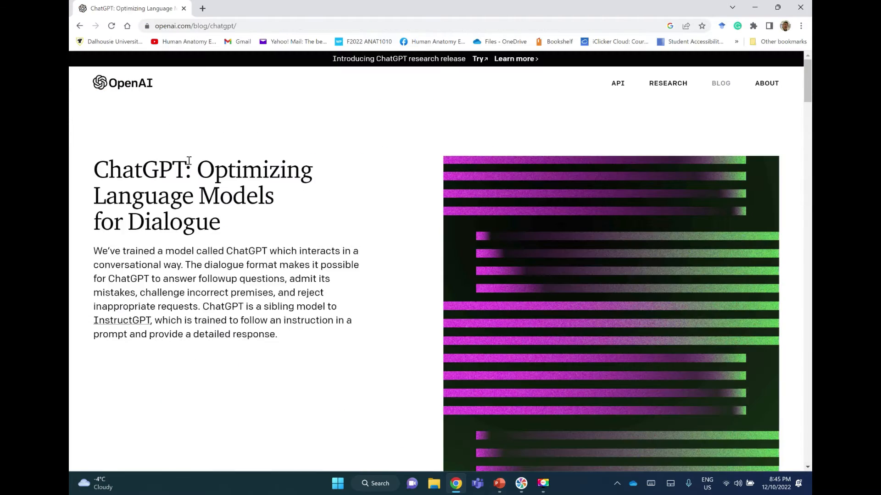
{"action": "mouse_move", "coordinate": [438, 242]}
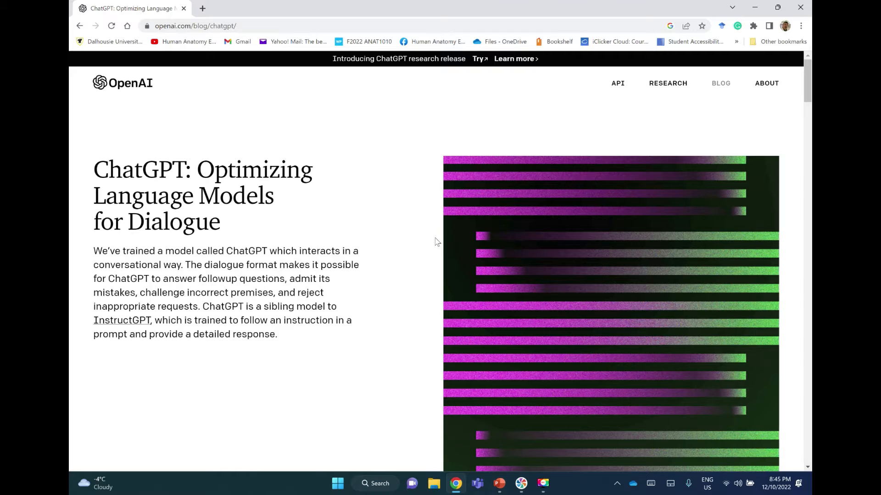
{"action": "scroll", "scroll_direction": "down", "scroll_amount": 3}
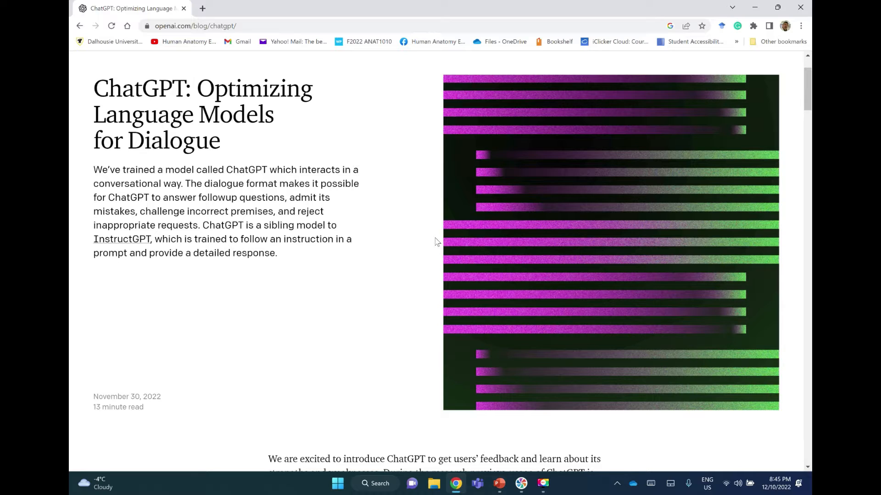
{"action": "scroll", "scroll_direction": "down", "scroll_amount": 3}
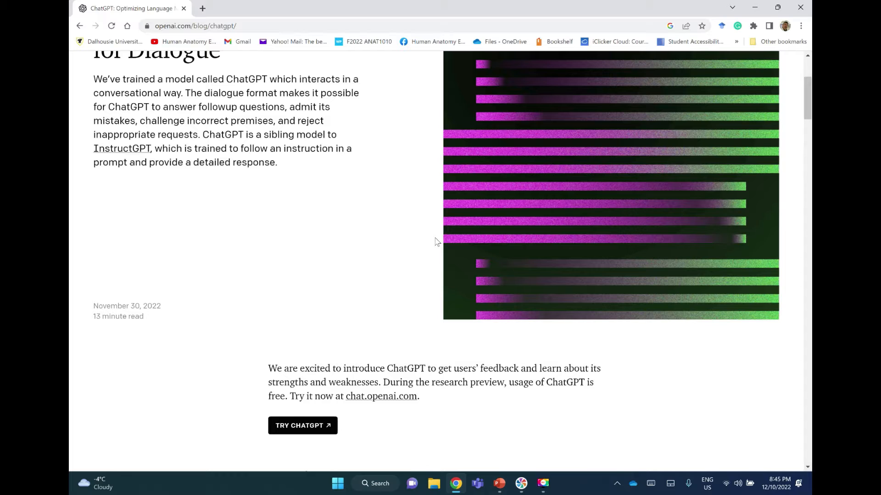
{"action": "scroll", "scroll_direction": "down", "scroll_amount": 3}
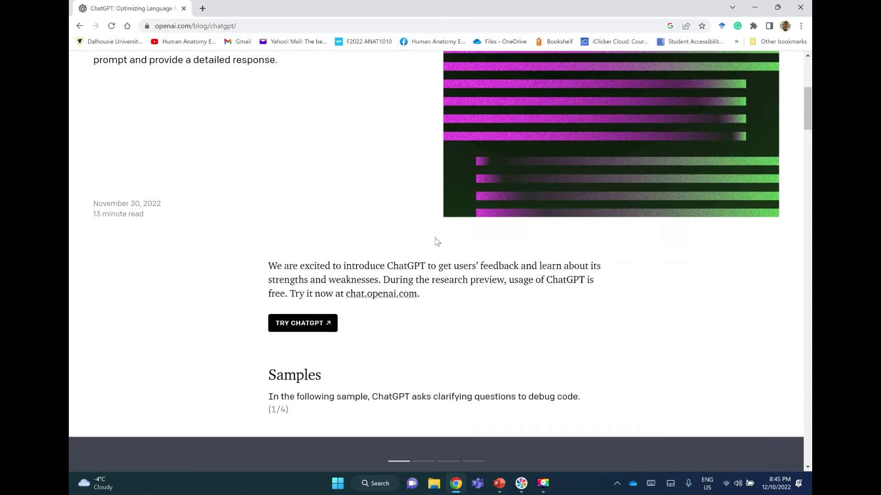
Ask ChatGPT which muscles in the face are supplied by the trigeminal nerve.
{"action": "left_click", "coordinate": [302, 323]}
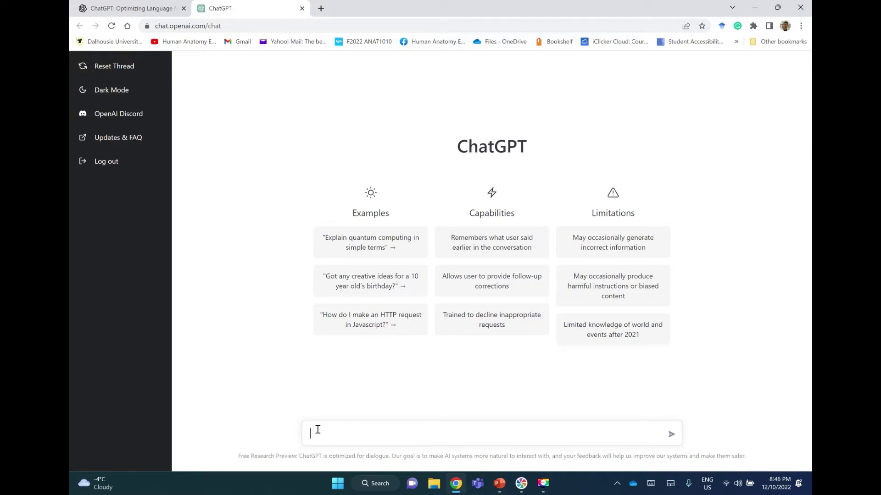
{"action": "type", "text": "which muscles in the face are s"}
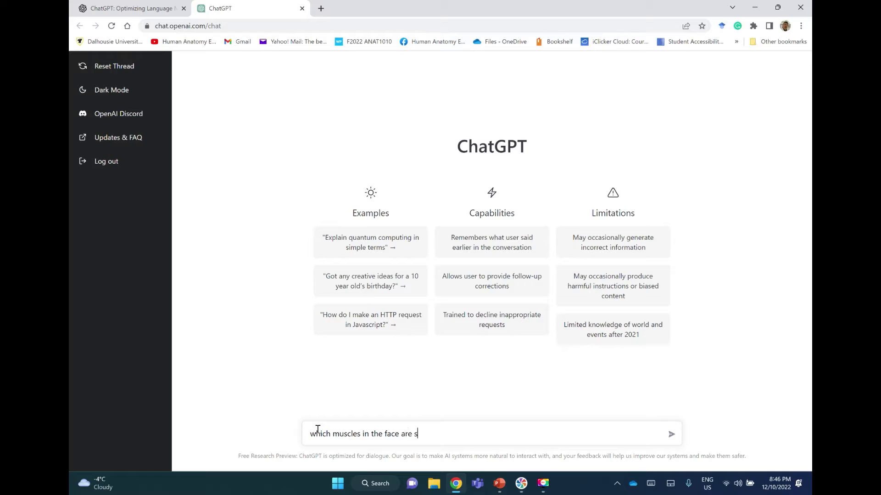
{"action": "type", "text": "upplied by the"}
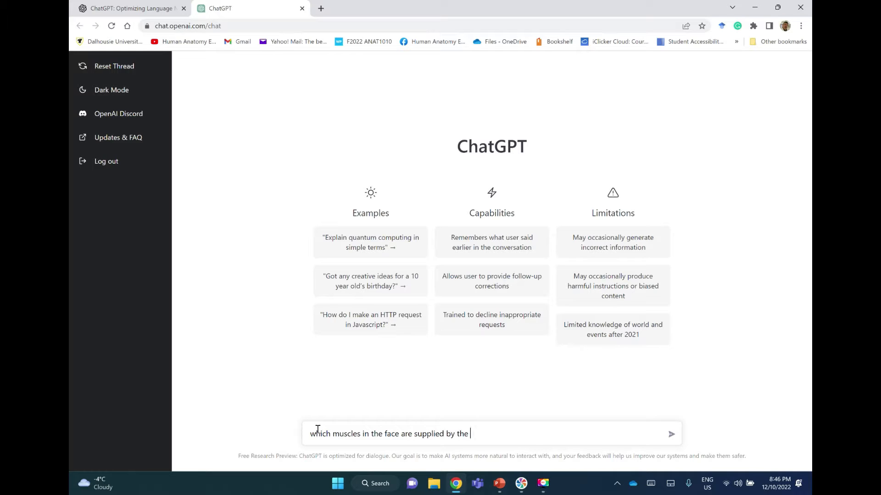
{"action": "type", "text": "trigemina"}
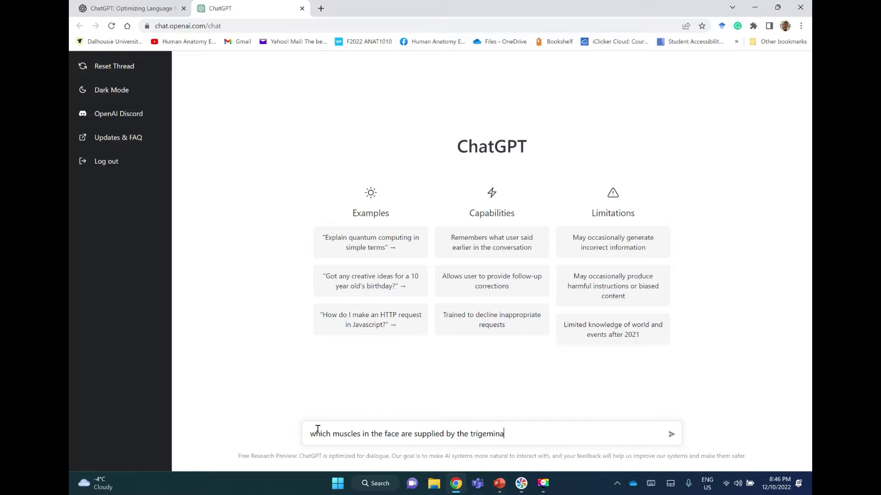
{"action": "type", "text": "l ne"}
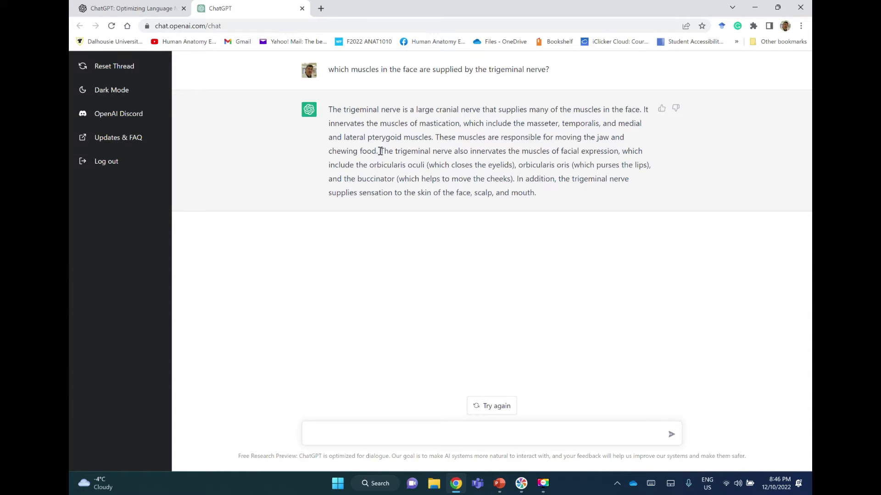
Highlight the answer's sentence saying the trigeminal nerve innervates the muscles of facial expression.
{"action": "left_click_drag", "start_coordinate": [383, 151], "coordinate": [548, 151]}
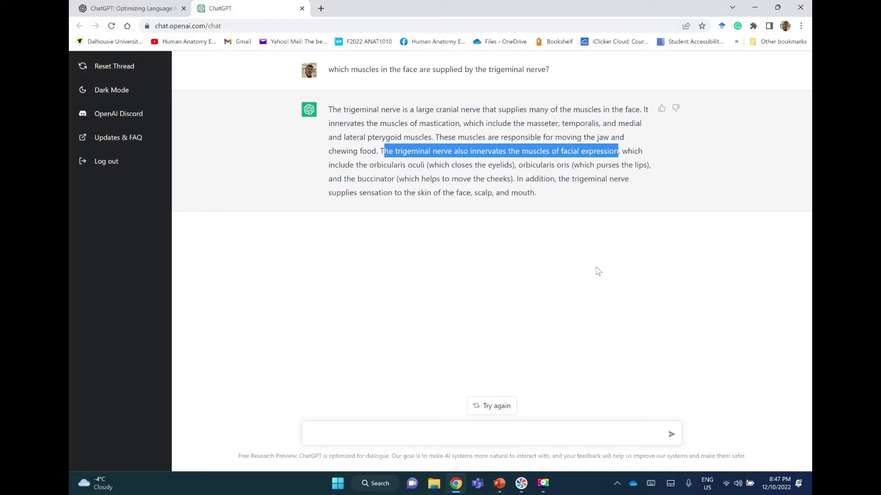
{"action": "mouse_move", "coordinate": [491, 405]}
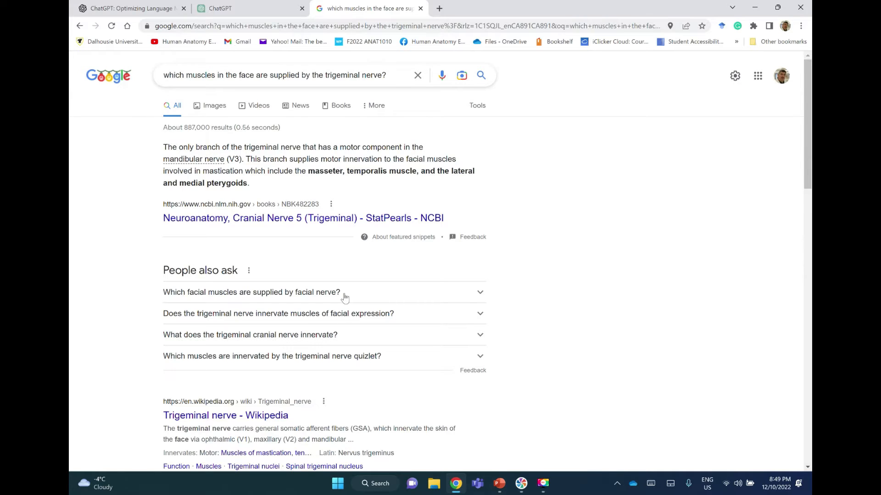
Scroll through Google's results on which facial muscles the trigeminal nerve supplies.
{"action": "scroll", "scroll_direction": "down", "scroll_amount": 3}
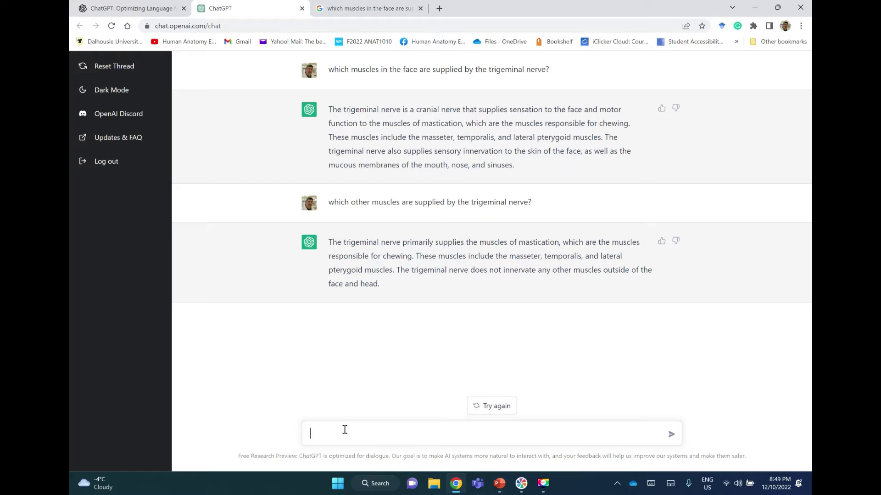
Ask ChatGPT which cervical vertebra has no body, then select the question text.
{"action": "type", "text": "which"}
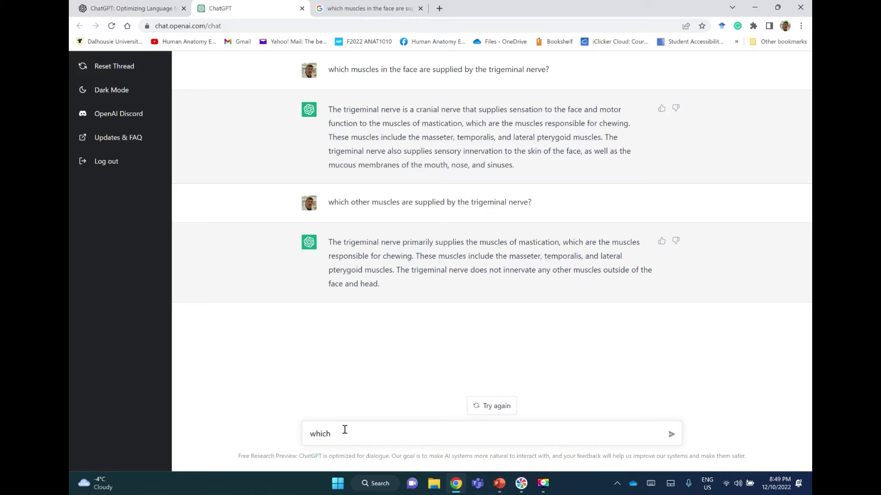
{"action": "type", "text": "cervical"}
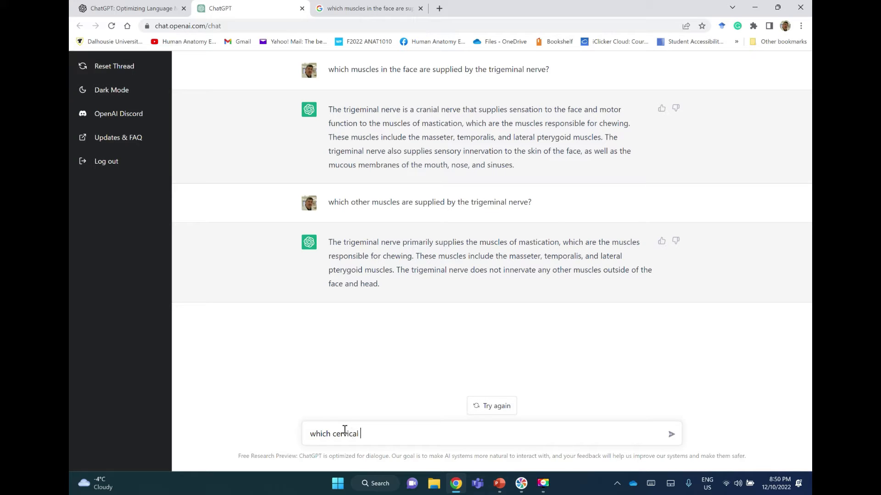
{"action": "type", "text": "vertebra"}
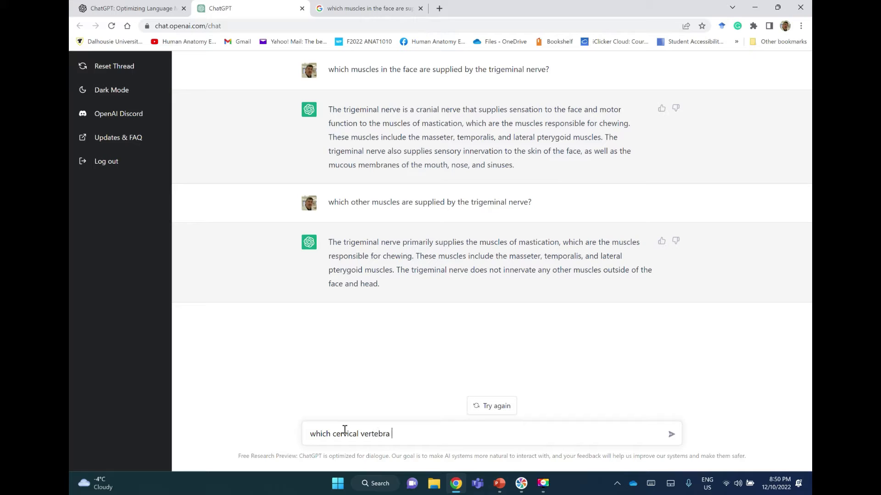
{"action": "type", "text": "ha"}
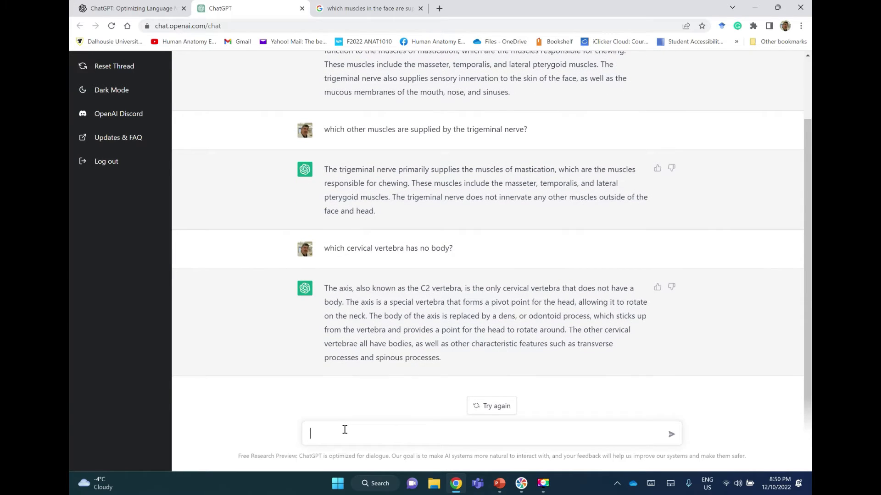
{"action": "double_click", "coordinate": [360, 248]}
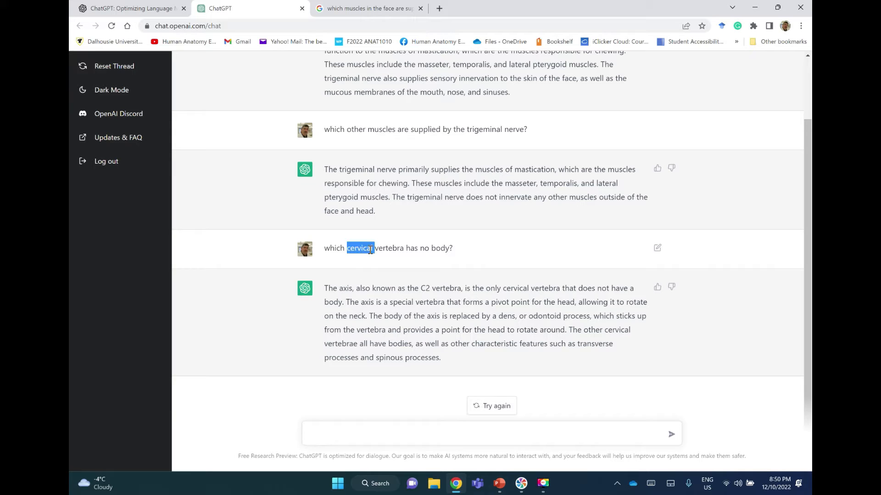
{"action": "triple_click", "coordinate": [388, 248]}
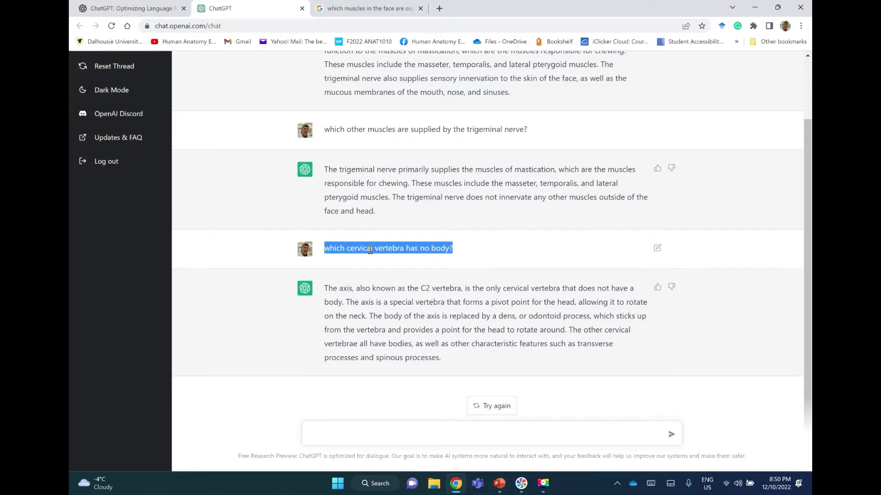
{"action": "mouse_move", "coordinate": [378, 263]}
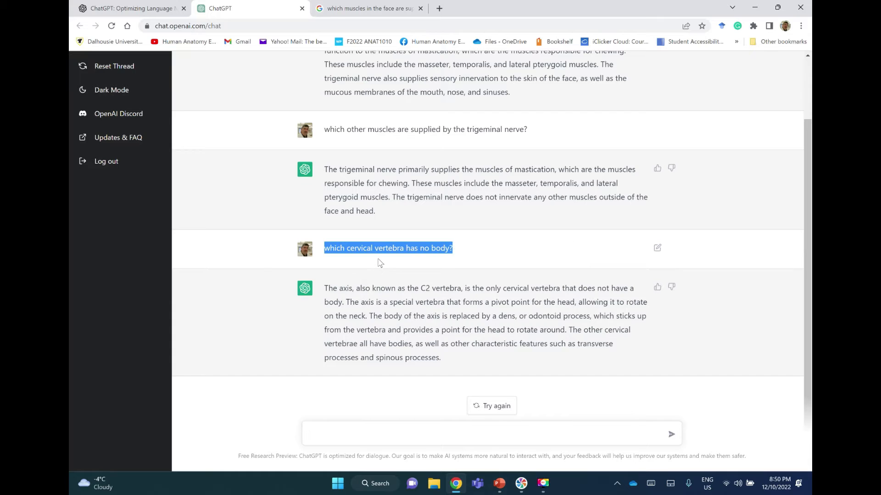
Search Google for 'which cervical vertebra has no body?' and return to ChatGPT.
{"action": "left_click", "coordinate": [368, 8]}
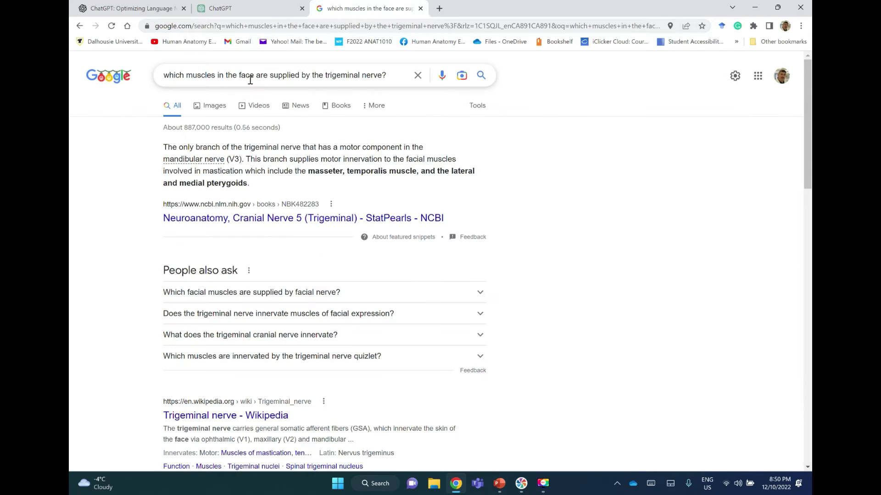
{"action": "right_click", "coordinate": [250, 75]}
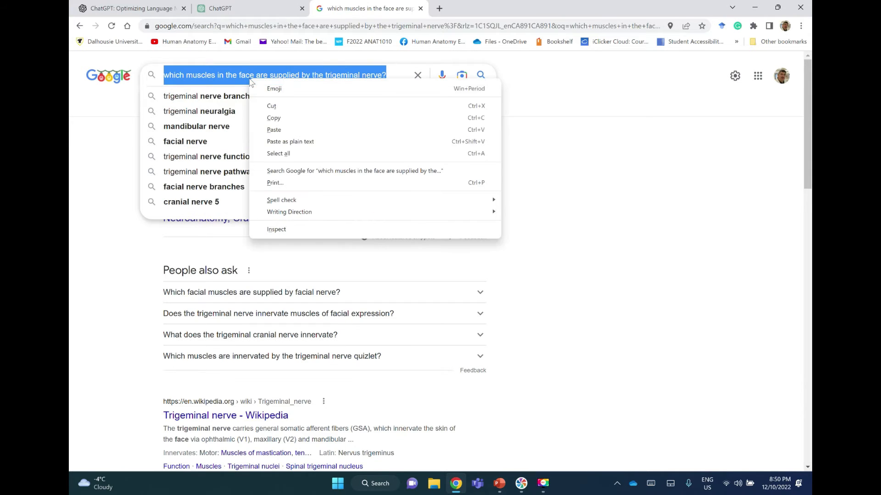
{"action": "type", "text": "which cervical vertebra has no body?"}
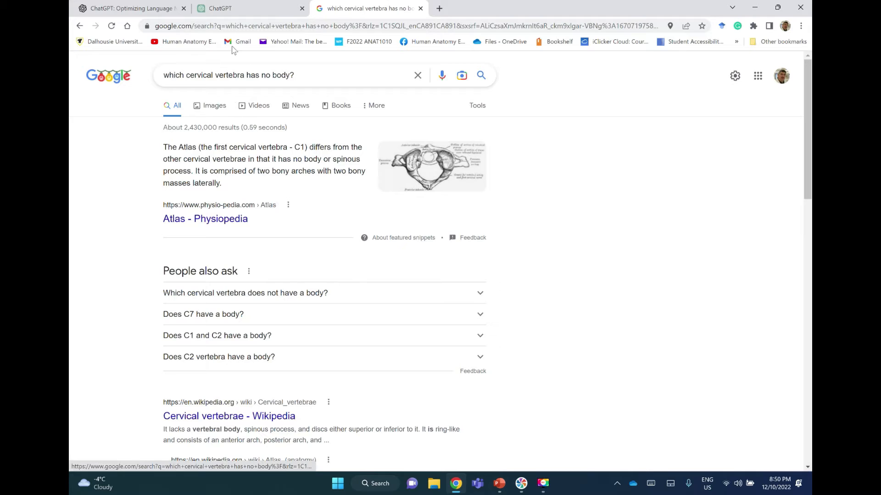
{"action": "left_click", "coordinate": [247, 8]}
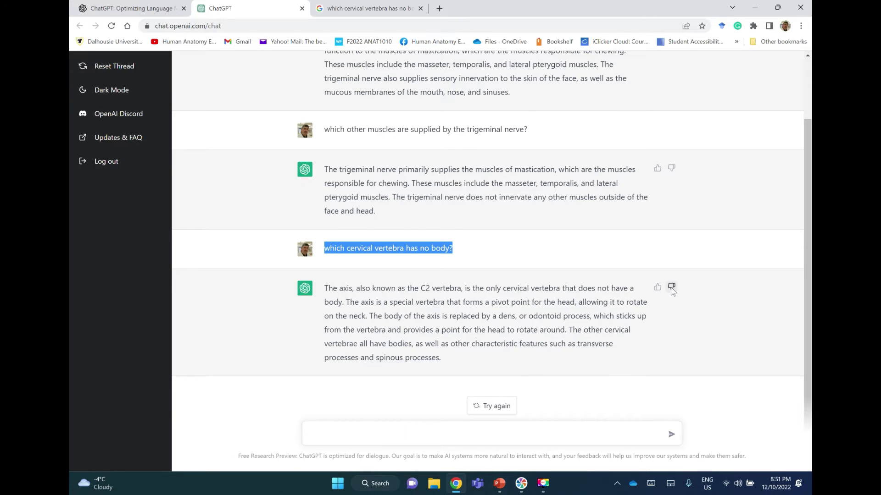
Give the axis answer a thumbs-down marked untrue, with feedback 'it is the atlas'.
{"action": "left_click", "coordinate": [671, 287]}
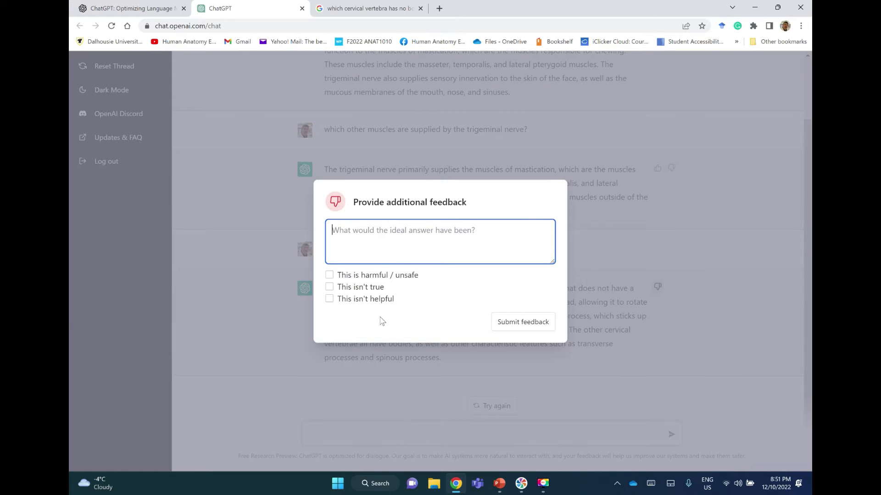
{"action": "left_click", "coordinate": [329, 287]}
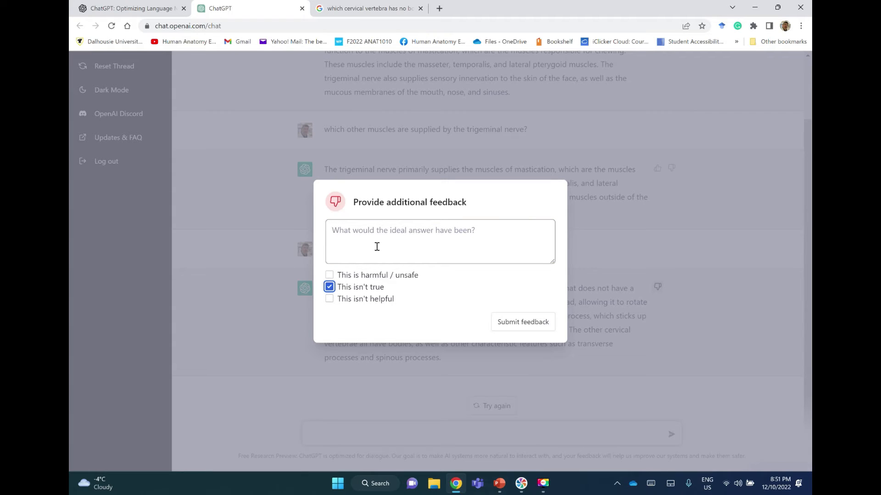
{"action": "type", "text": "it is"}
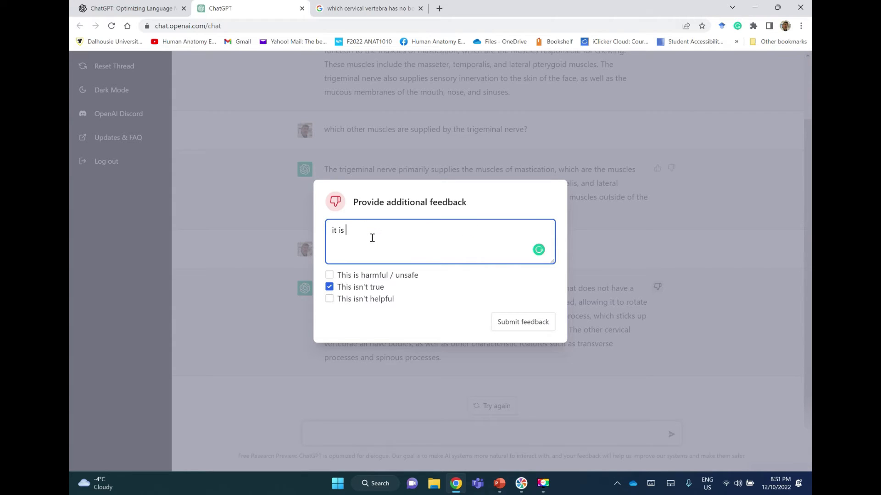
{"action": "type", "text": "the atlas"}
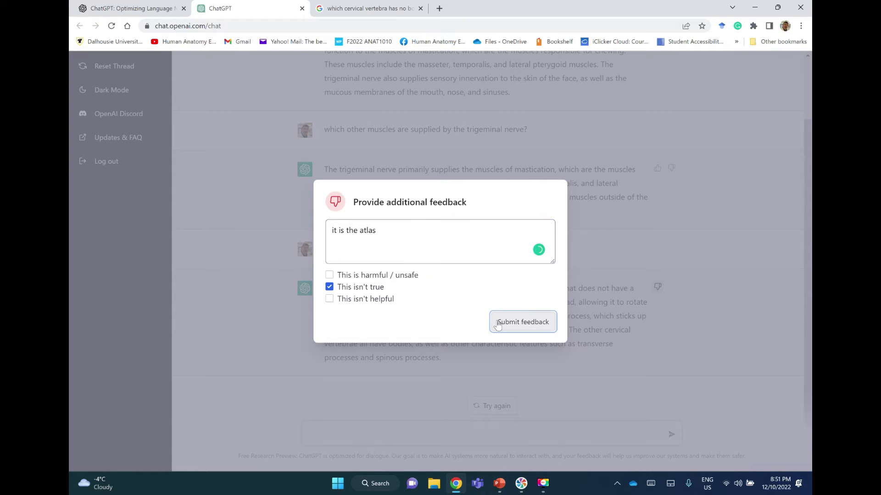
{"action": "left_click", "coordinate": [522, 322]}
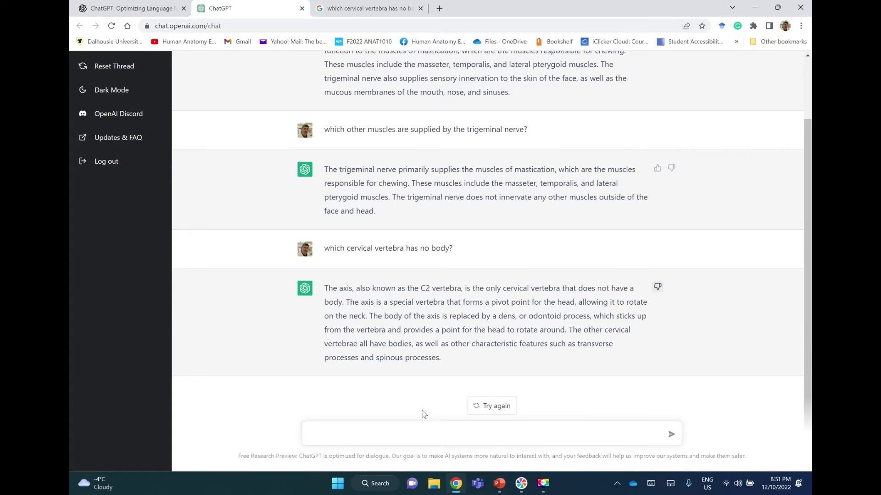
{"action": "left_click", "coordinate": [402, 433]}
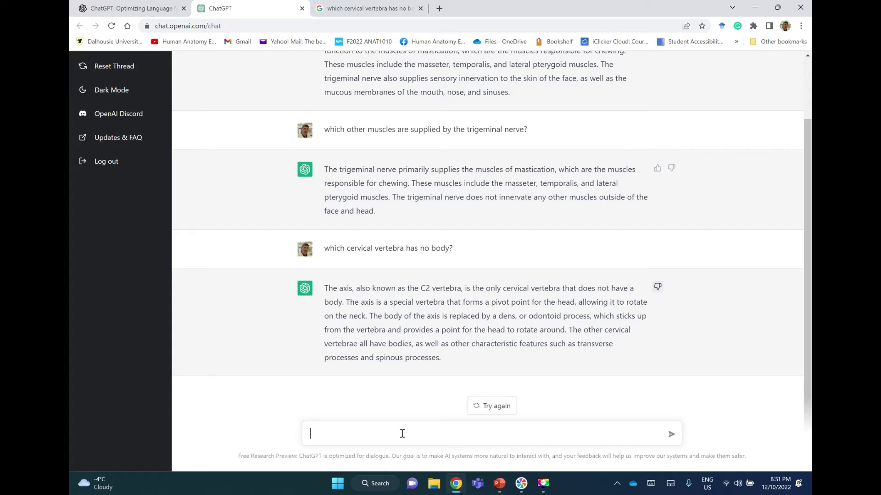
Ask ChatGPT 'what are the atypical cervical vertebrae?'.
{"action": "type", "text": "what are the atyp"}
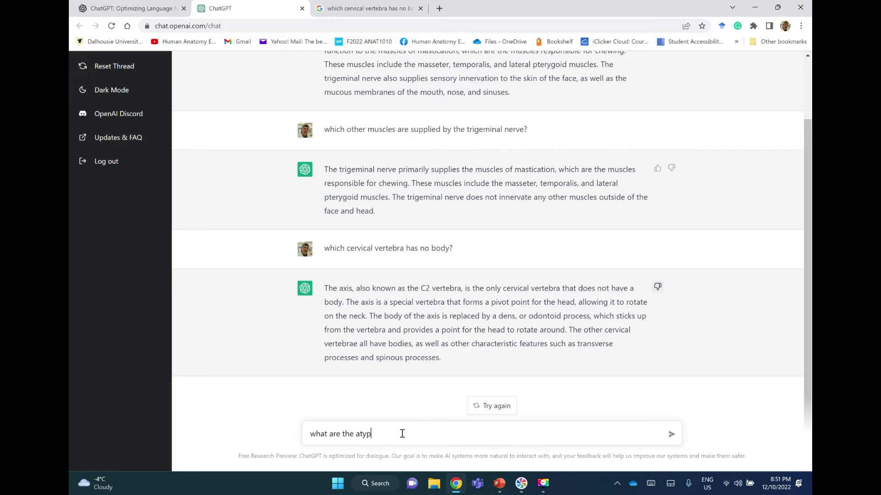
{"action": "type", "text": "ical cerv"}
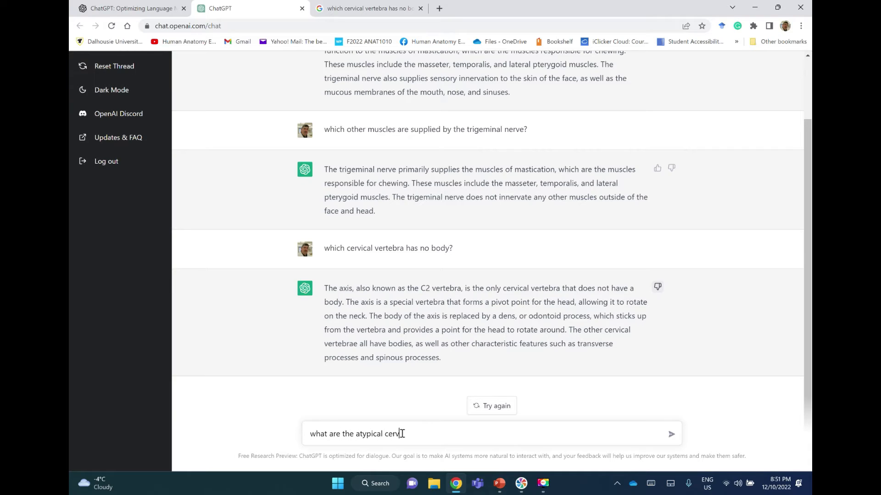
{"action": "type", "text": "ical vertebrae?"}
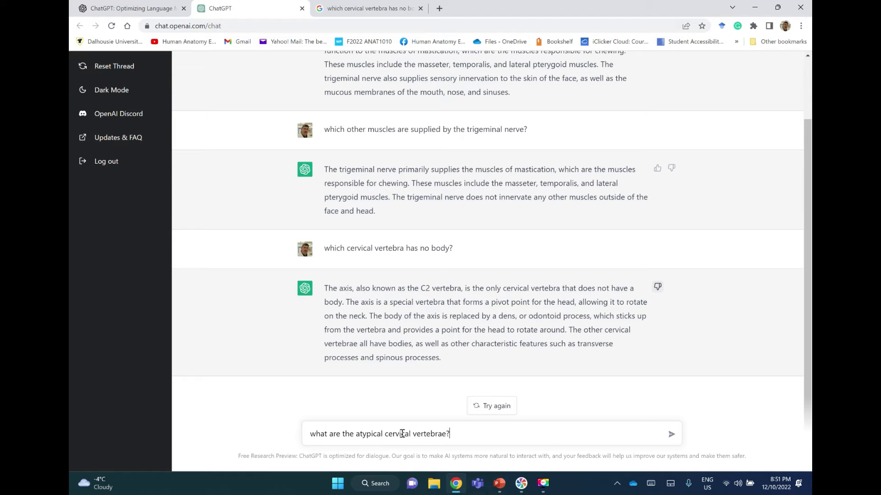
{"action": "left_click", "coordinate": [672, 433]}
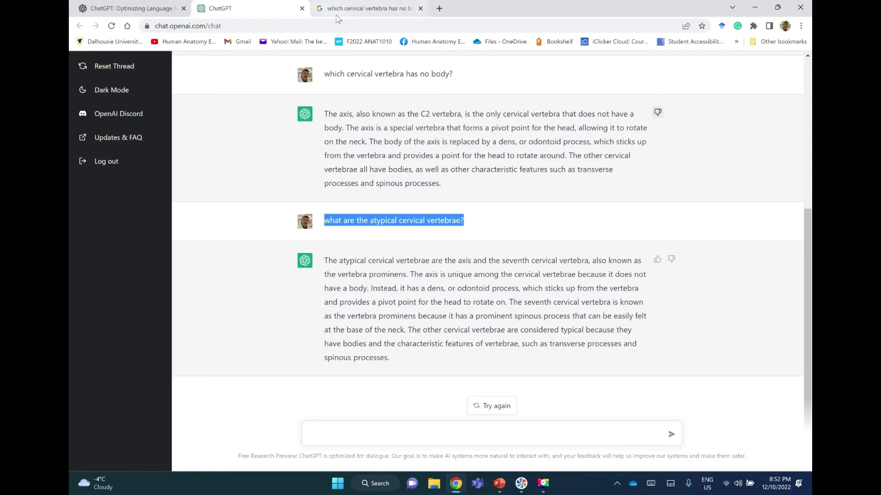
Paste the atypical cervical vertebrae question into Google, then go back to ChatGPT.
{"action": "left_click", "coordinate": [368, 8]}
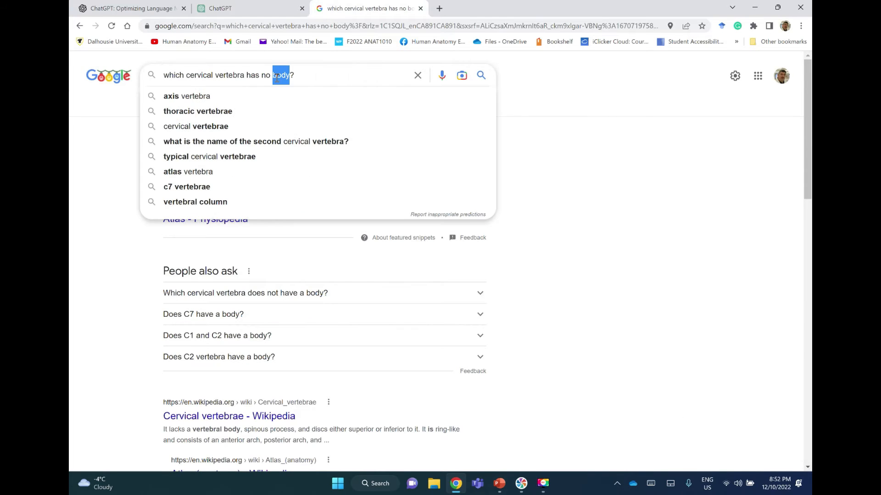
{"action": "right_click", "coordinate": [225, 75]}
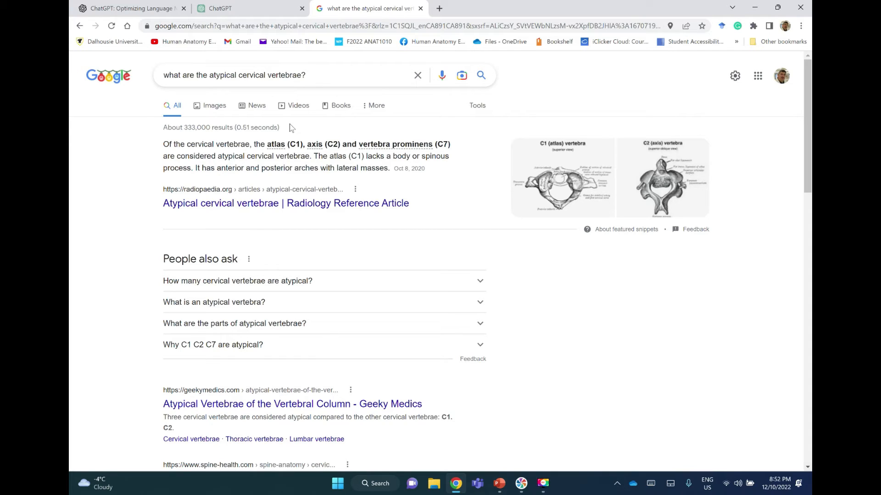
{"action": "left_click", "coordinate": [247, 8]}
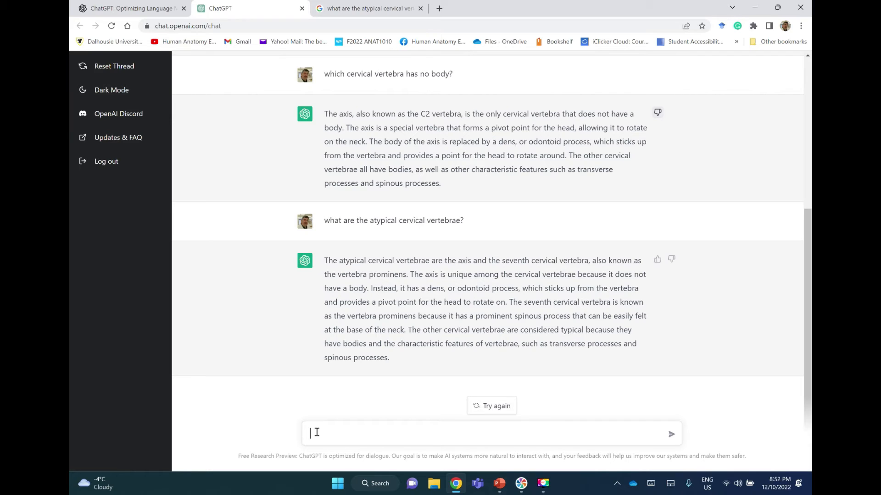
Ask ChatGPT which muscle the glossopharyngeal nerve supplies, then copy the question text.
{"action": "type", "text": "whi"}
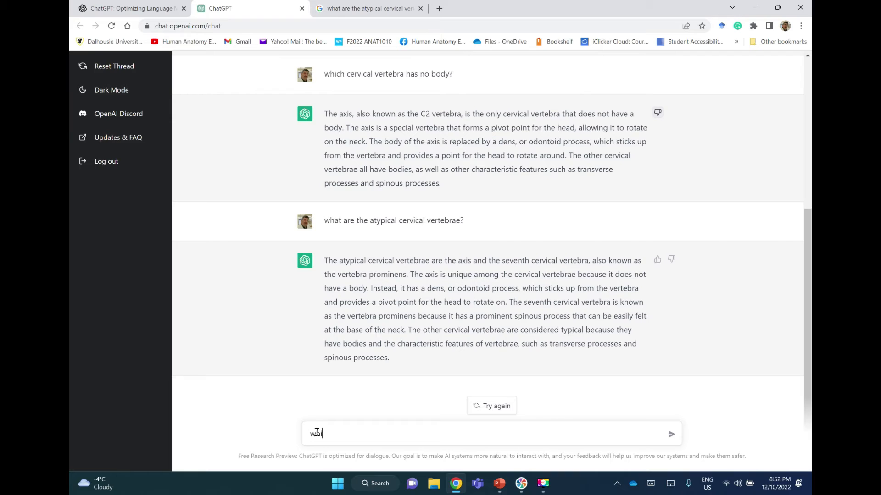
{"action": "type", "text": "which muscle is supplied by the"}
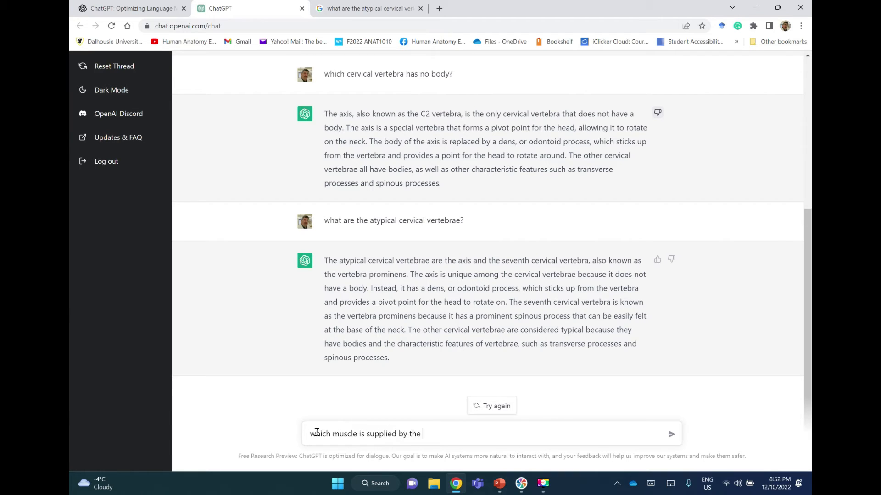
{"action": "type", "text": "glossoph"}
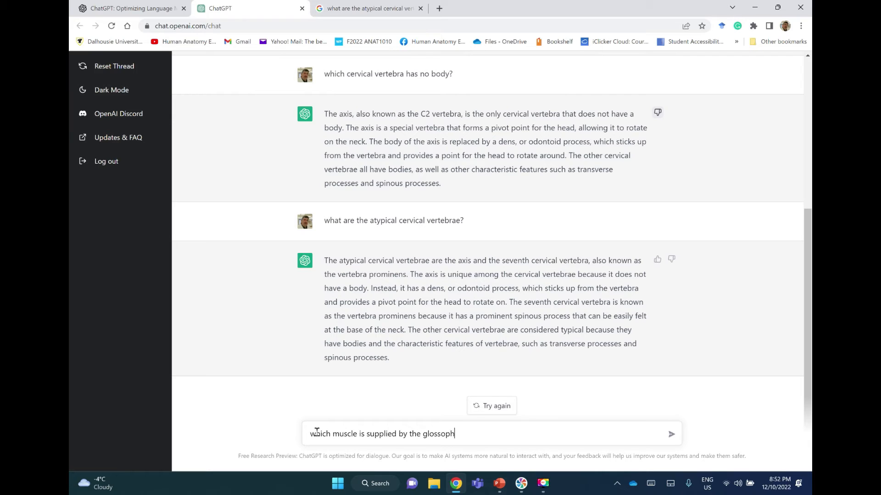
{"action": "type", "text": "aryngeal n"}
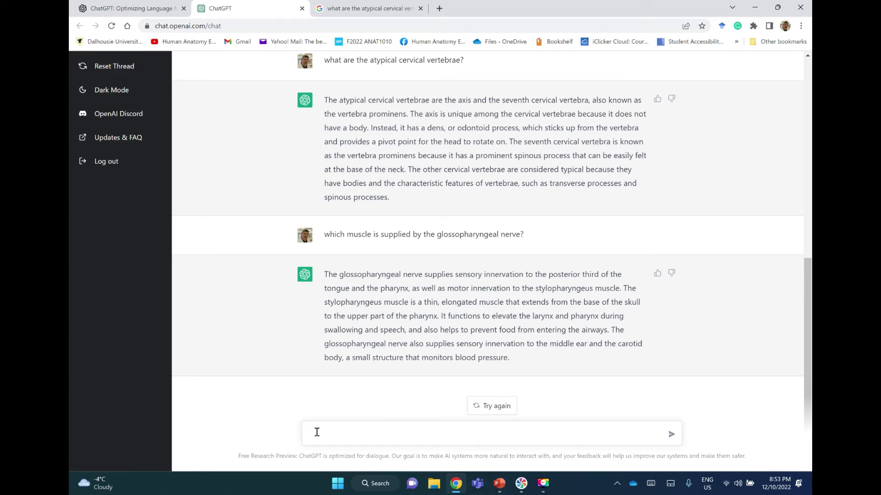
{"action": "left_click", "coordinate": [316, 432]}
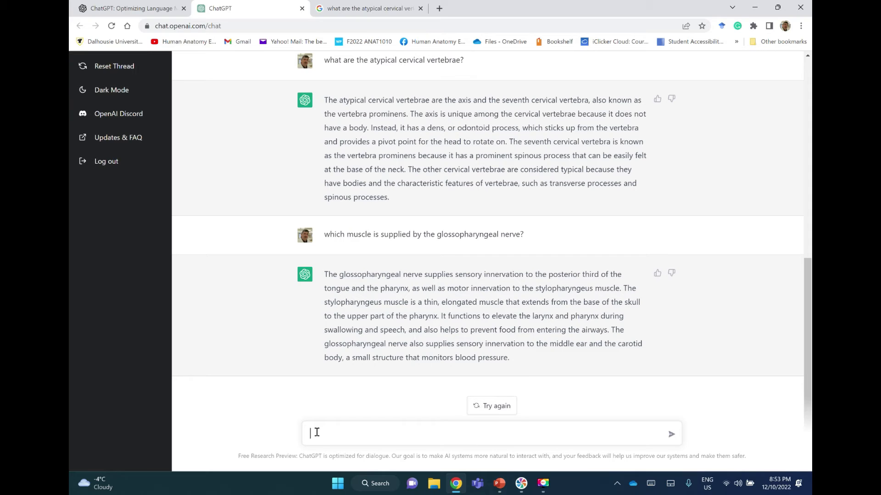
{"action": "mouse_move", "coordinate": [376, 247]}
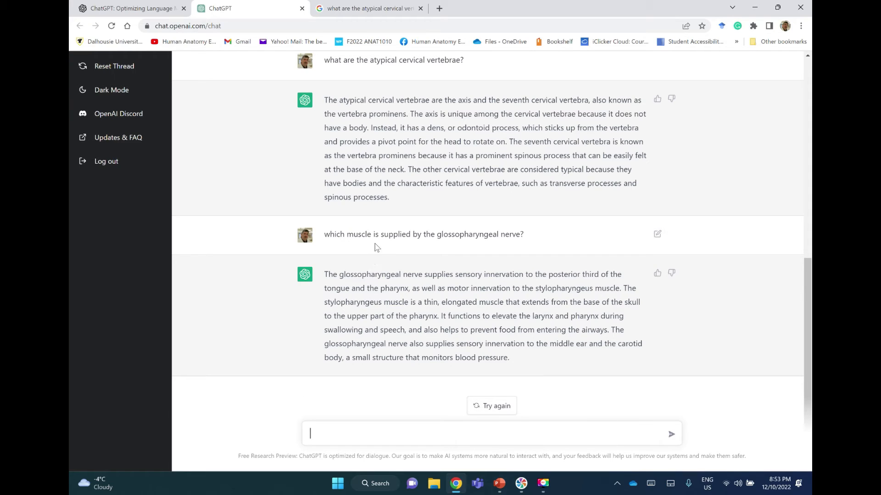
{"action": "double_click", "coordinate": [372, 234]}
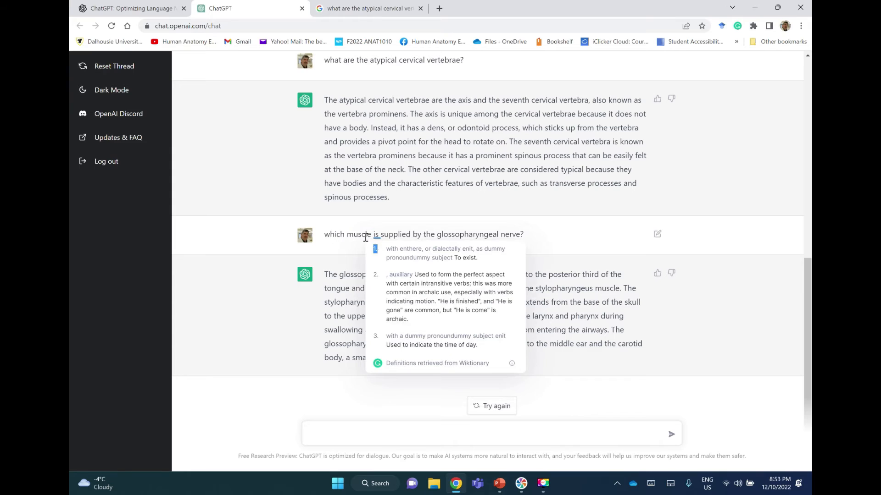
{"action": "right_click", "coordinate": [423, 234]}
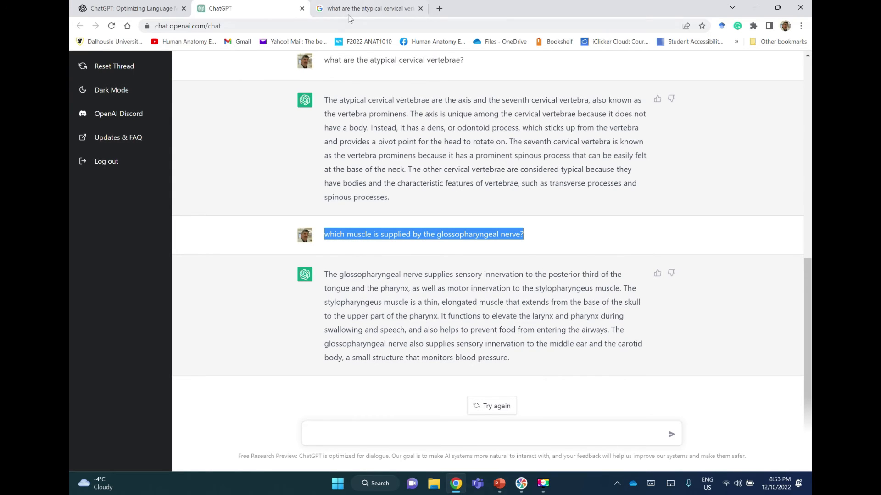
Google 'which muscle is supplied by the glossopharyngeal nerve?', confirm stylopharyngeus, then return to ChatGPT.
{"action": "left_click", "coordinate": [365, 8]}
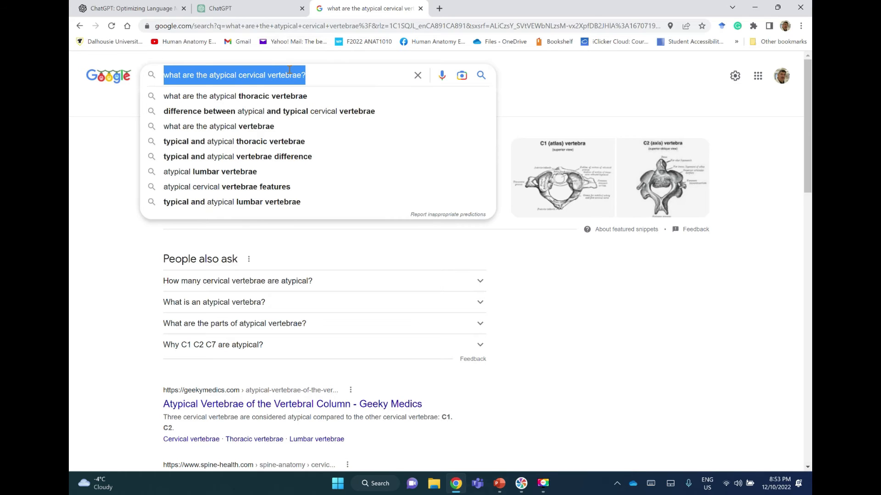
{"action": "type", "text": "which muscle is supplied by the glossopharyngeal nerve?"}
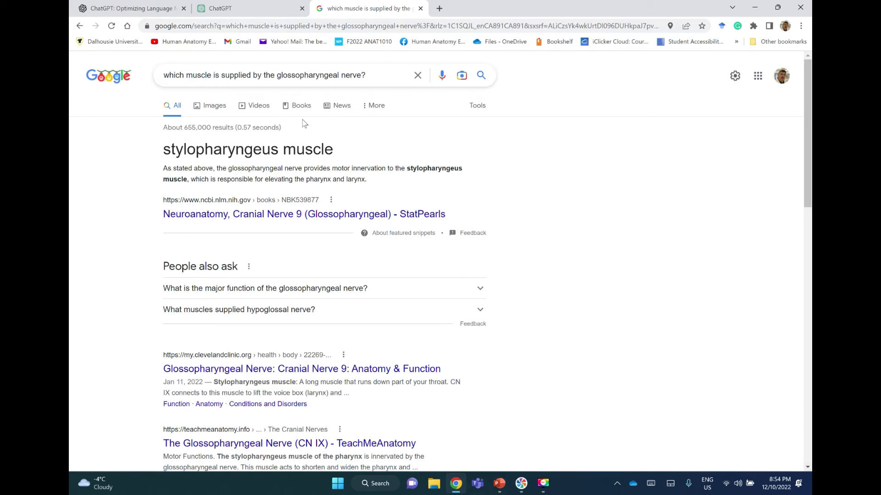
{"action": "left_click", "coordinate": [247, 8]}
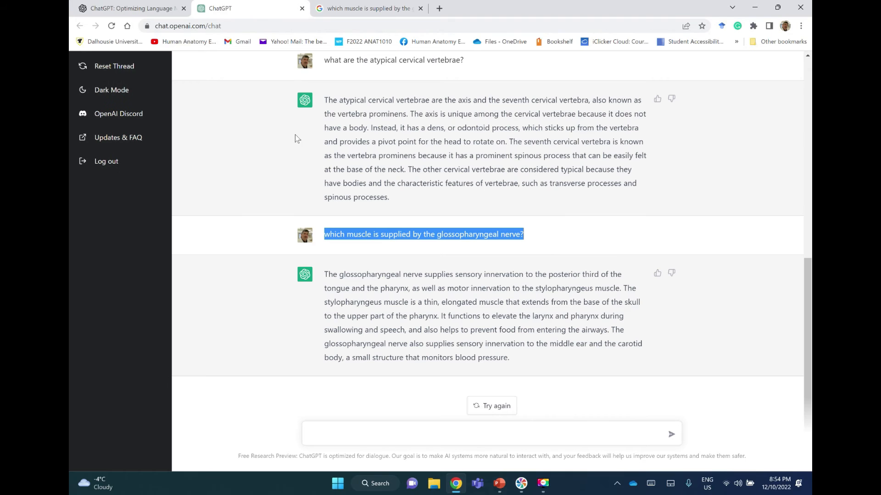
Ask ChatGPT 'list the skull foramina in the middle cranial fossa' and copy that question.
{"action": "left_click", "coordinate": [489, 433]}
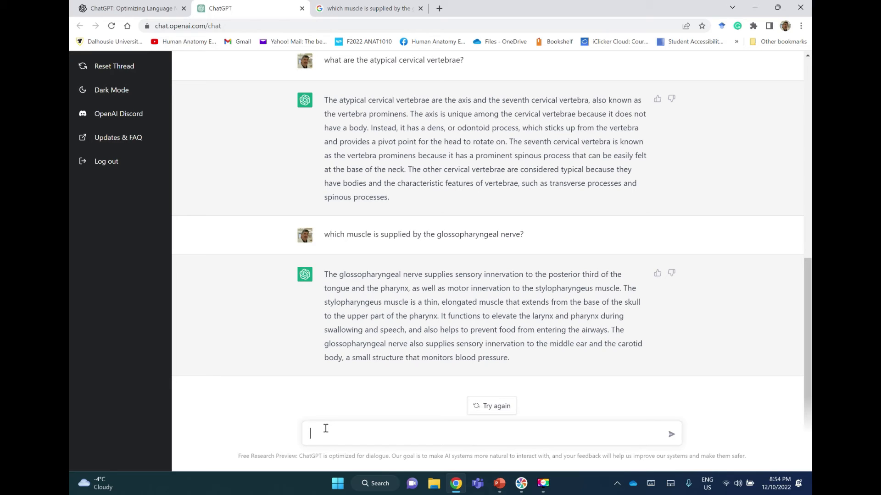
{"action": "type", "text": "list the skull"}
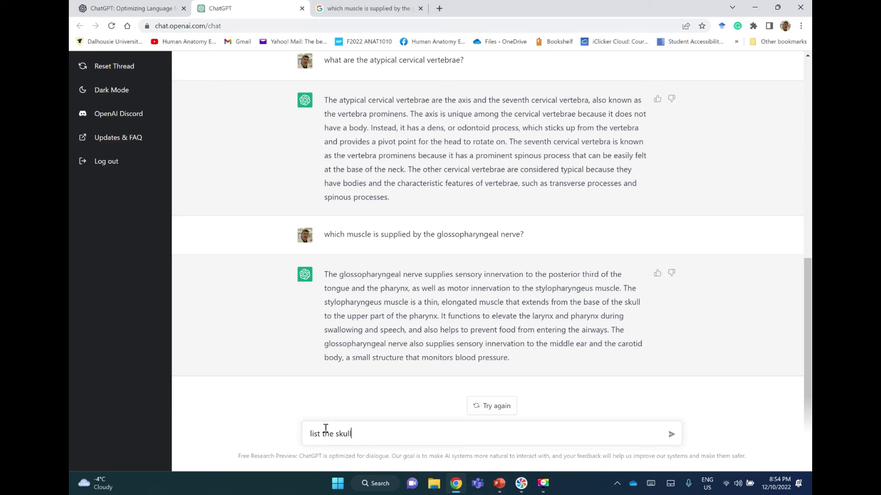
{"action": "type", "text": "foramina"}
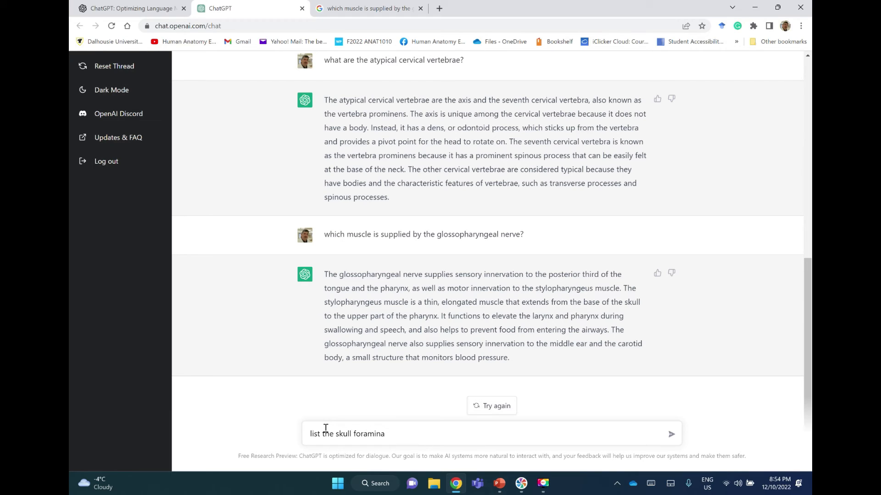
{"action": "type", "text": "in the middle c"}
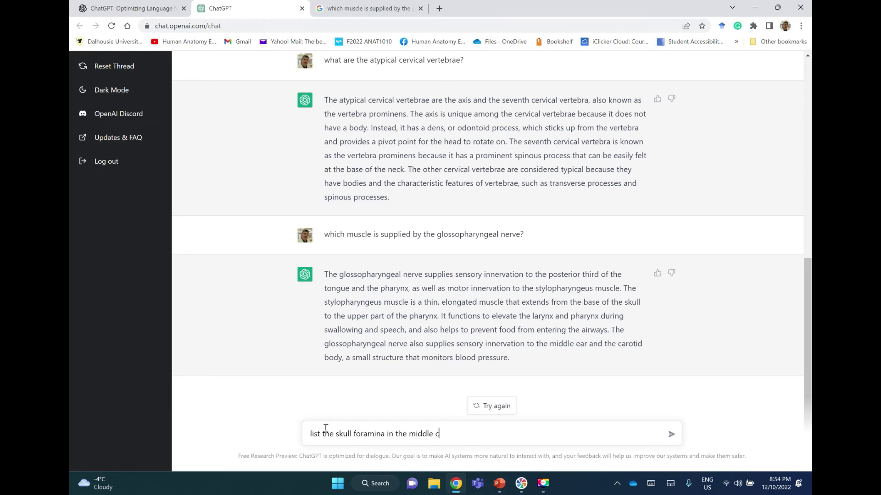
{"action": "type", "text": "ranial fossa"}
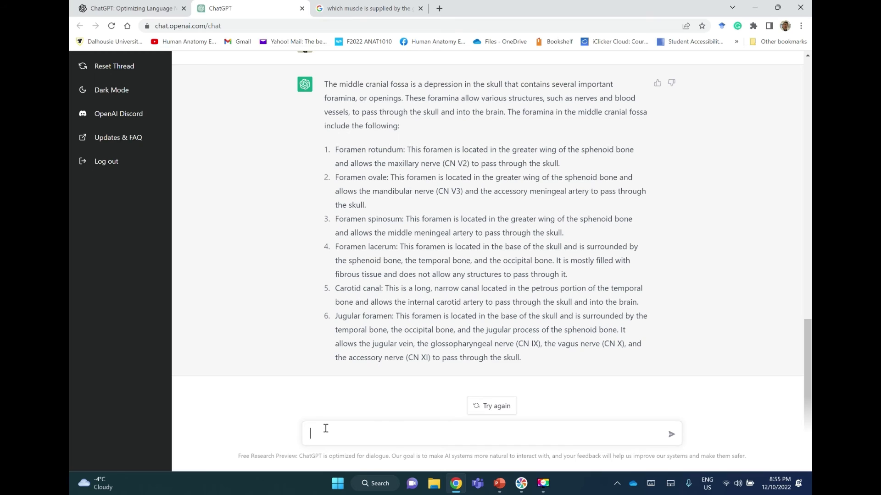
{"action": "mouse_move", "coordinate": [315, 352]}
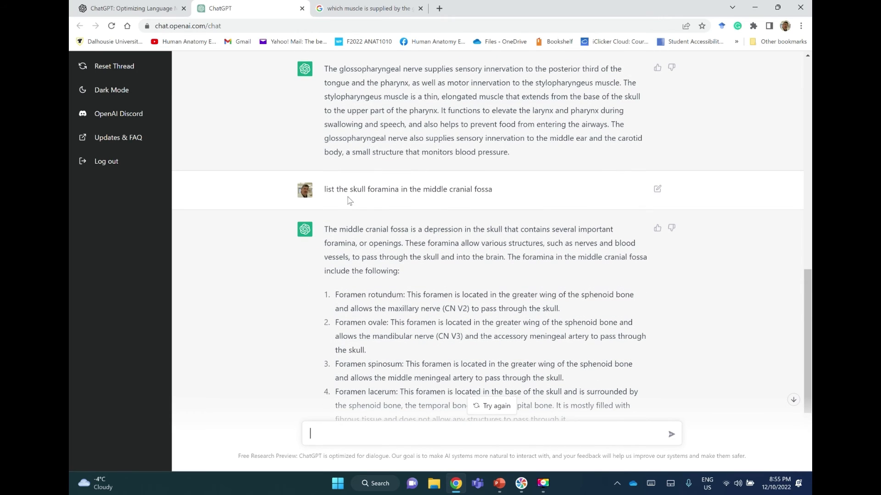
{"action": "triple_click", "coordinate": [407, 189]}
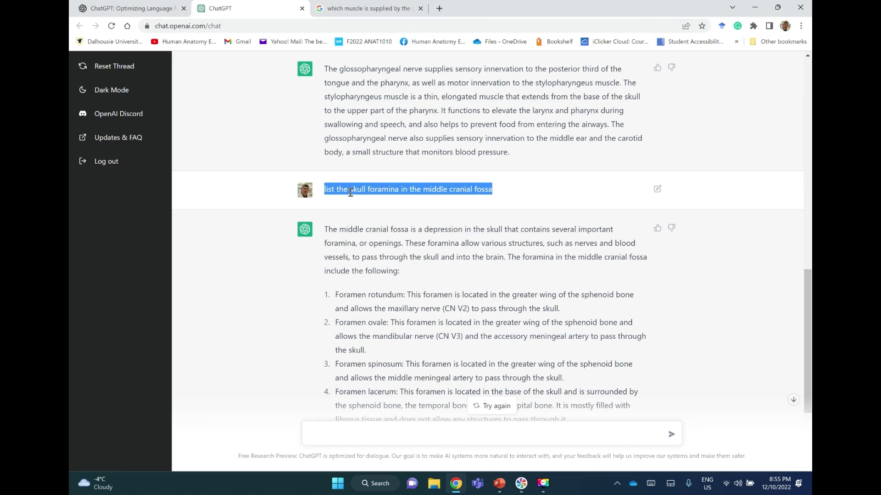
{"action": "mouse_move", "coordinate": [358, 204]}
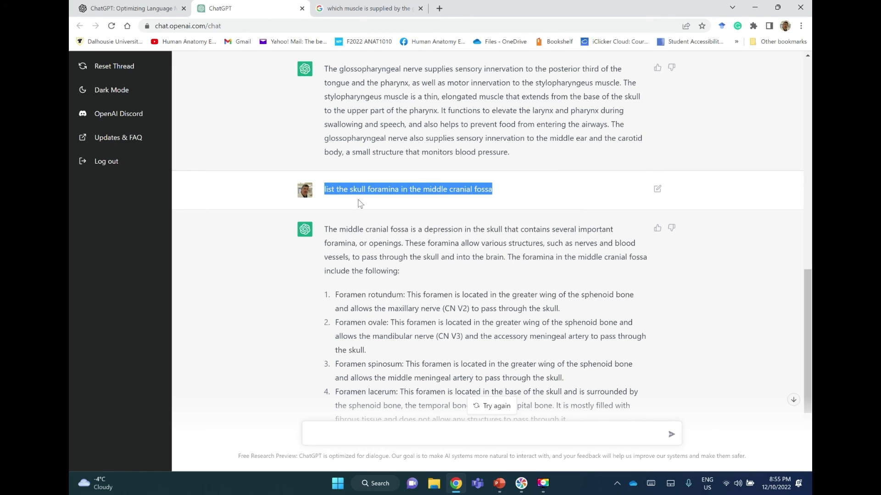
{"action": "left_click", "coordinate": [368, 8]}
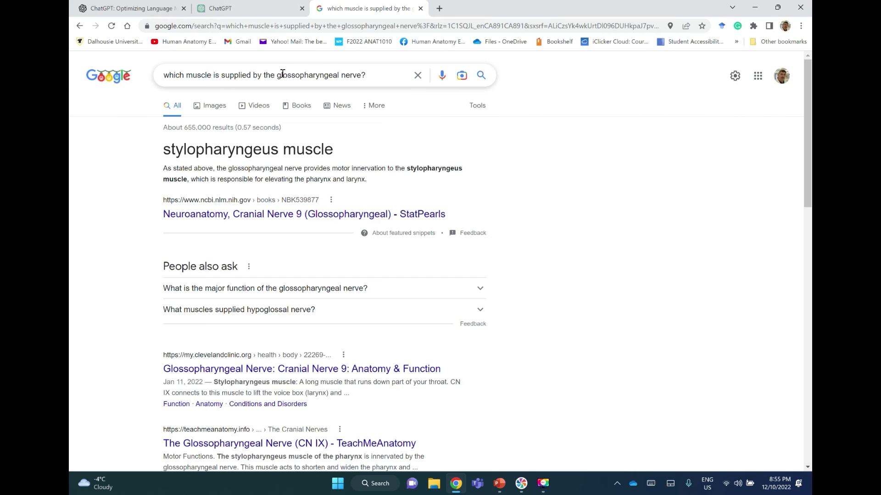
Paste 'list the skull foramina in the middle cranial fossa' over the old Google query.
{"action": "right_click", "coordinate": [280, 75]}
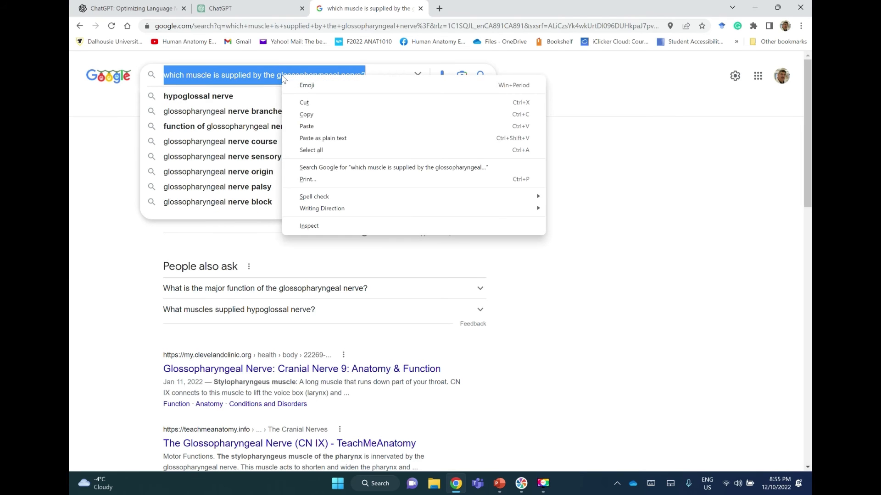
{"action": "type", "text": "list the skull foramina in the middle cranial fossa"}
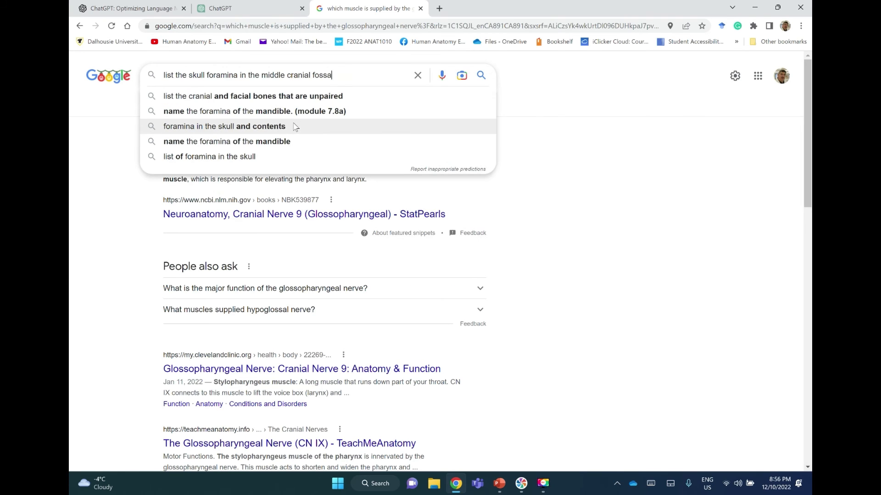